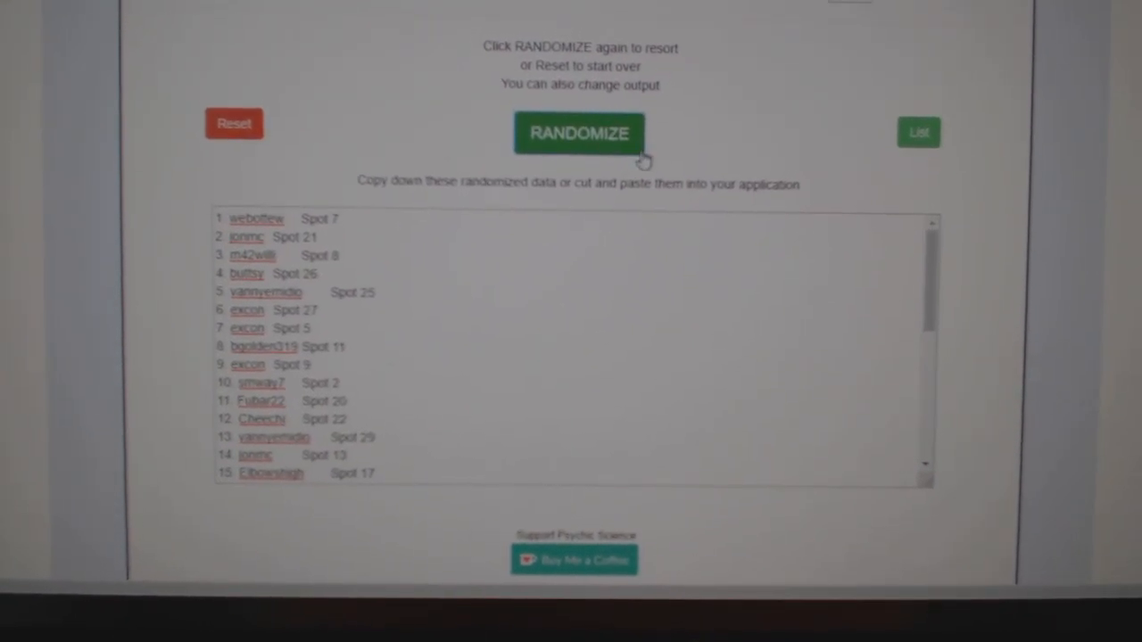
Step: Reshuffle the username-and-spot list twice with RANDOMIZE
{"action": "left_click", "coordinate": [579, 133]}
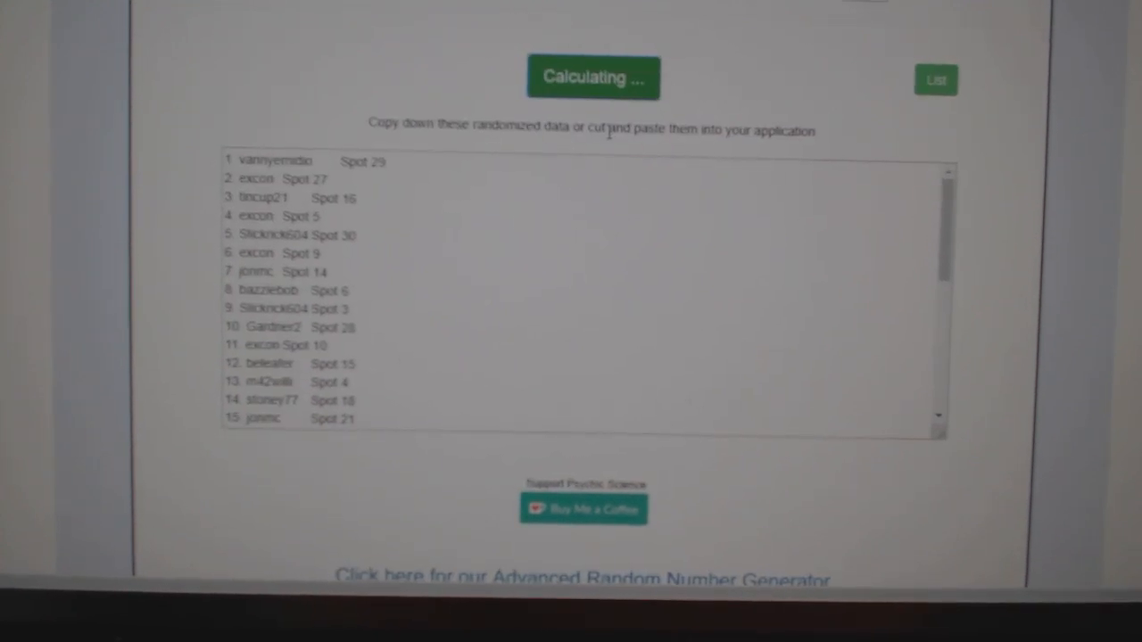
{"action": "left_click", "coordinate": [593, 78]}
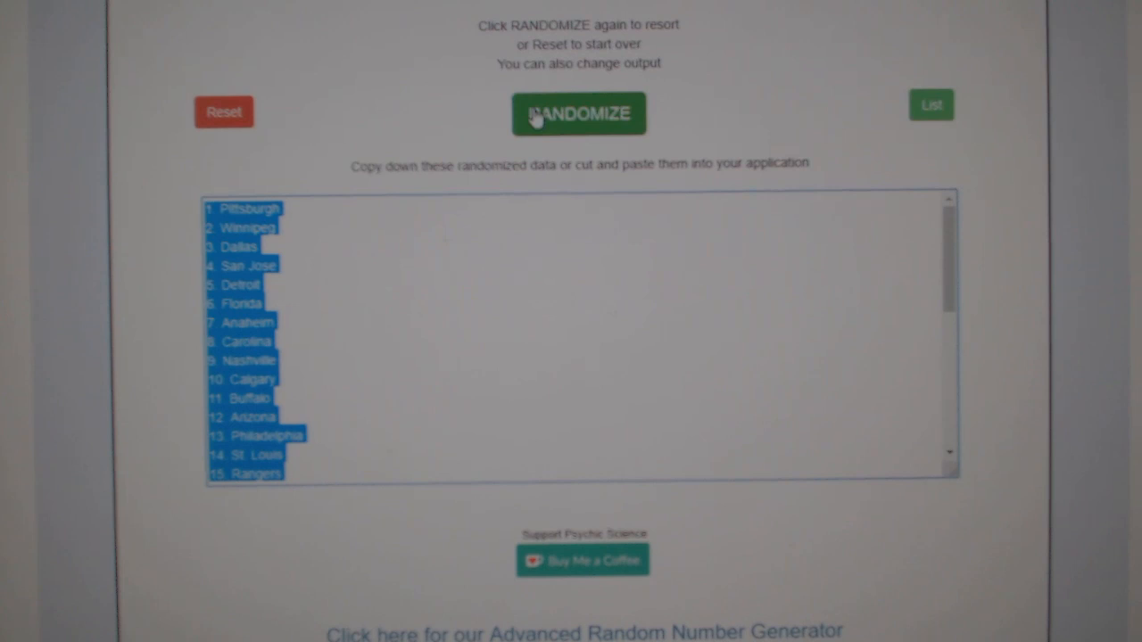
Step: Reshuffle the hockey team names into a new random order
{"action": "left_click", "coordinate": [578, 114]}
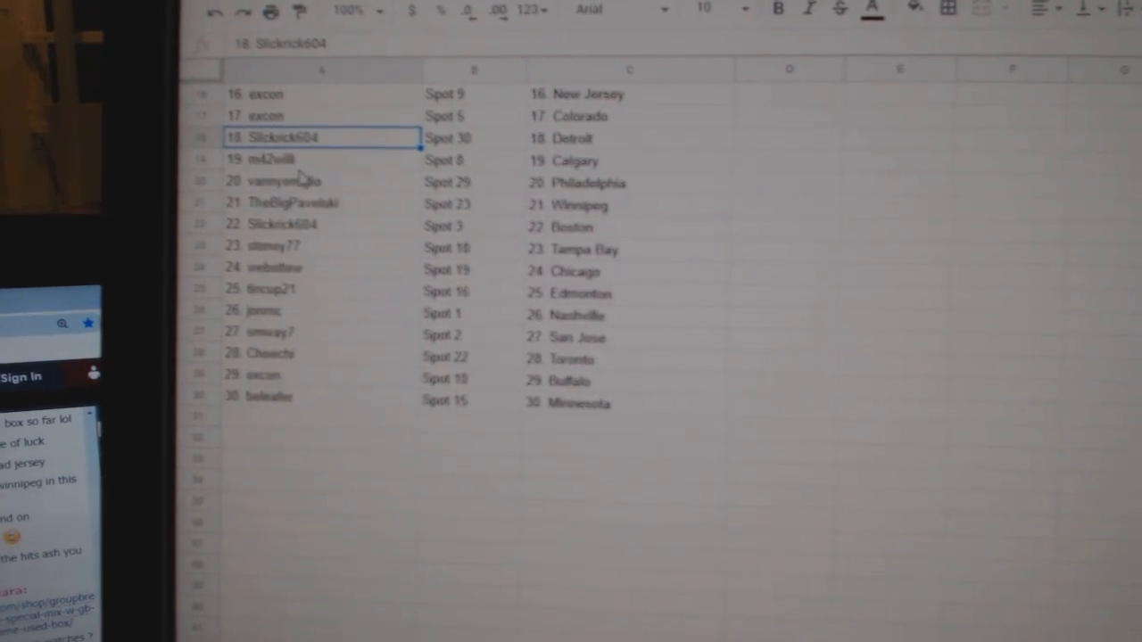
Step: Review the pasted name, spot and team rows from row 20 down to row 30
{"action": "left_click", "coordinate": [283, 182]}
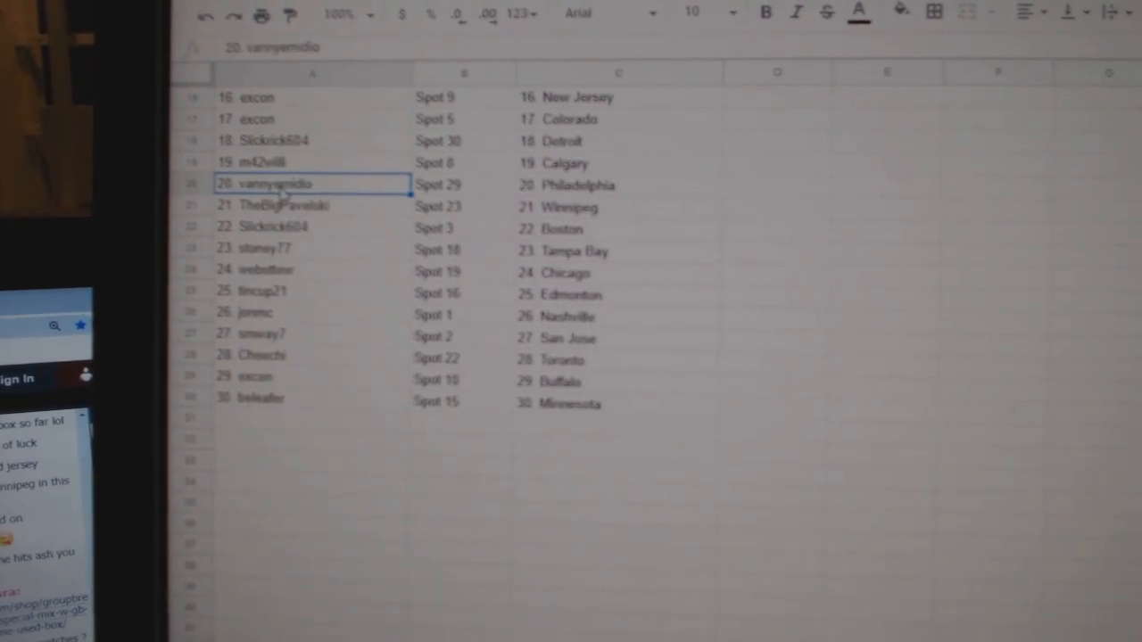
{"action": "left_click", "coordinate": [286, 202]}
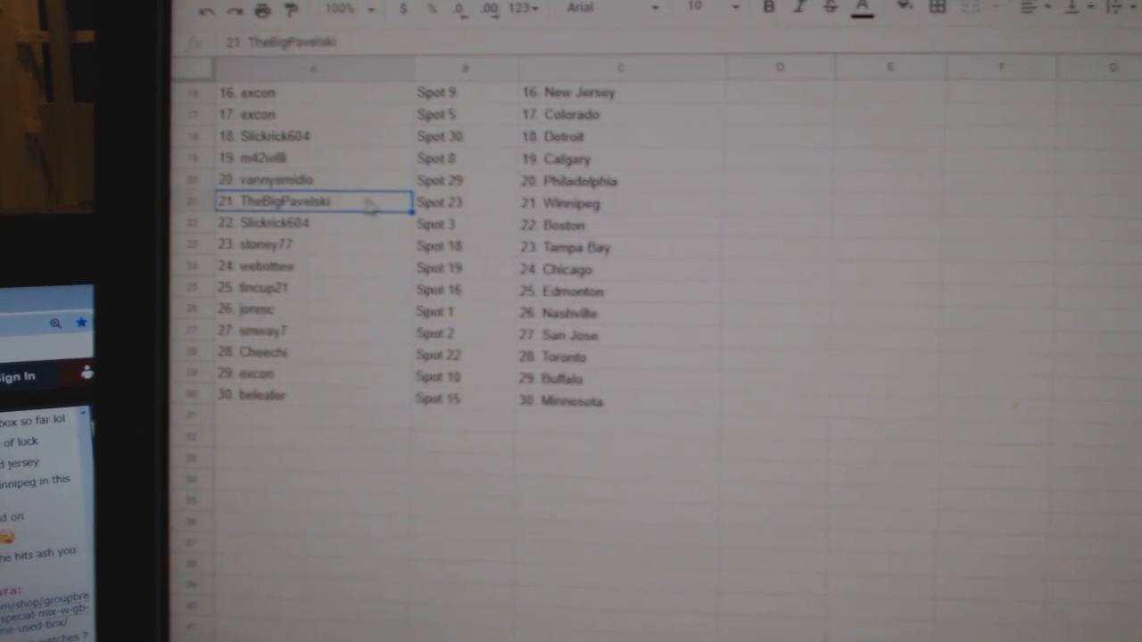
{"action": "scroll", "scroll_direction": "down", "scroll_amount": 3}
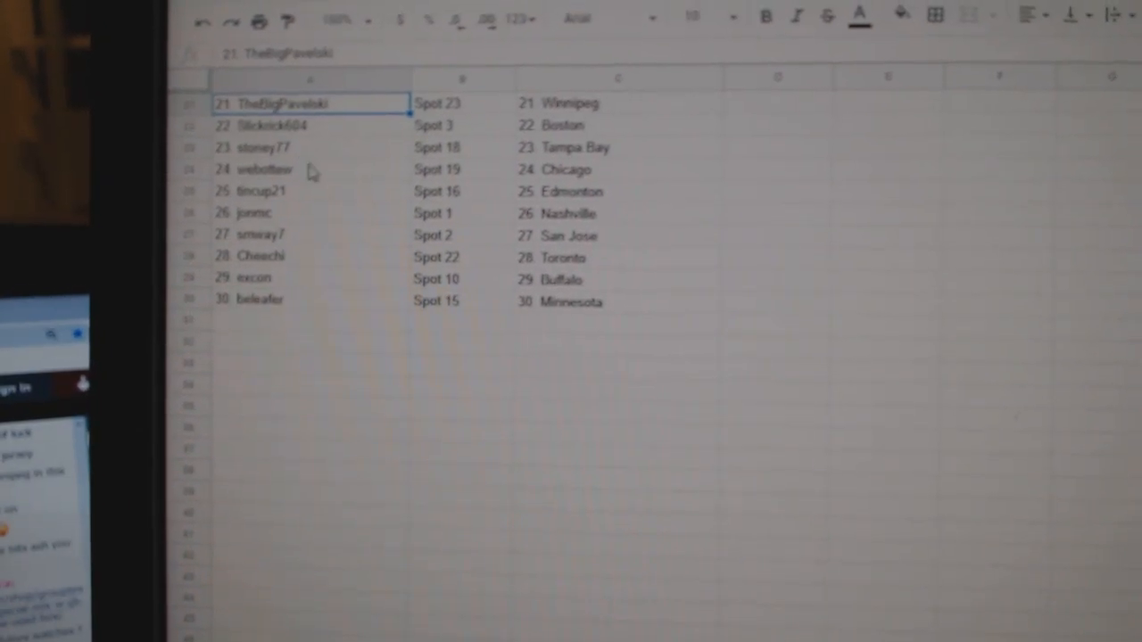